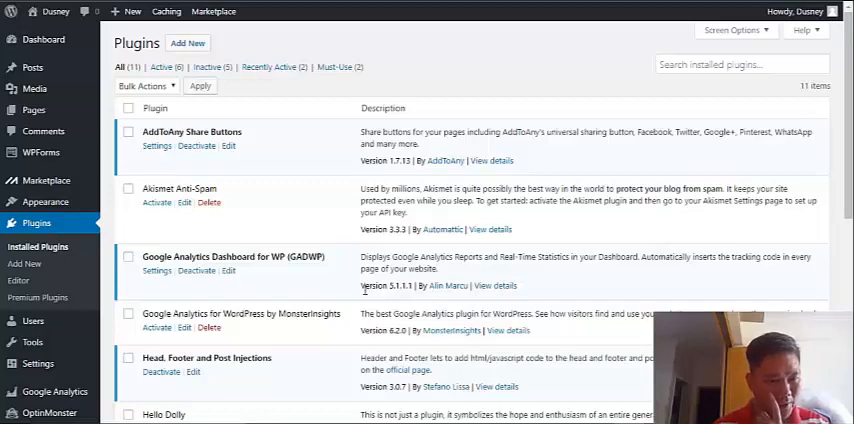
pyautogui.moveTo(37, 223)
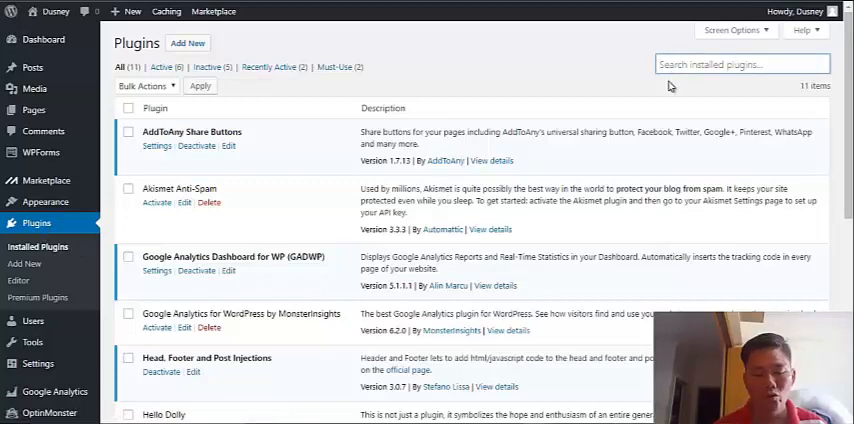
# - Search the installed plugins for 'facebook comment' and find no matches
pyautogui.write('fa')
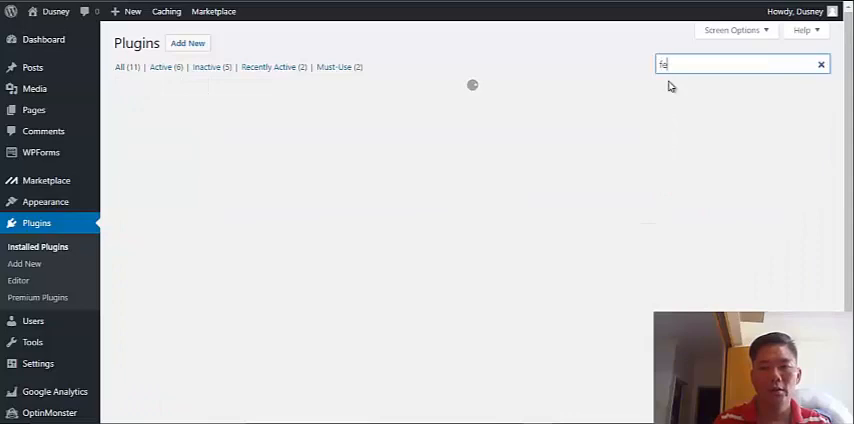
pyautogui.write('facebook')
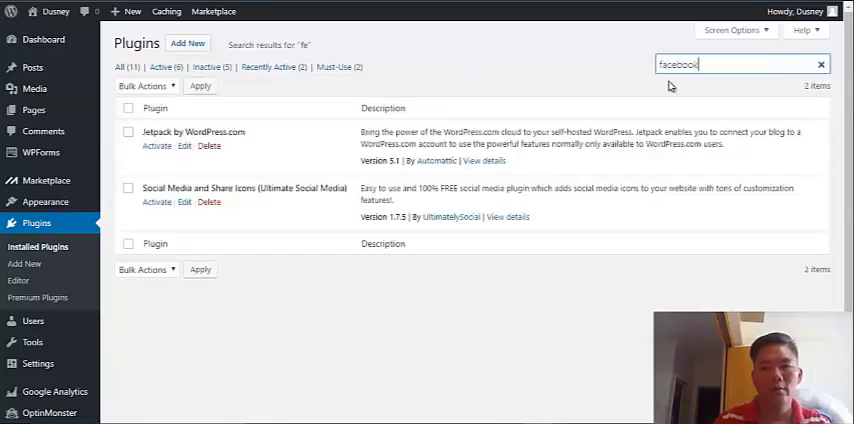
pyautogui.write('comment')
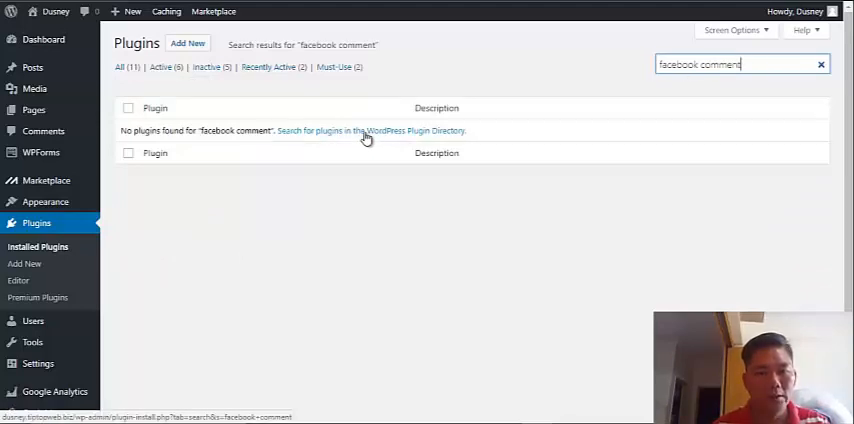
# - Find 'Facebook comments WordPress' in the plugin directory, install it, and activate it
pyautogui.click(371, 130)
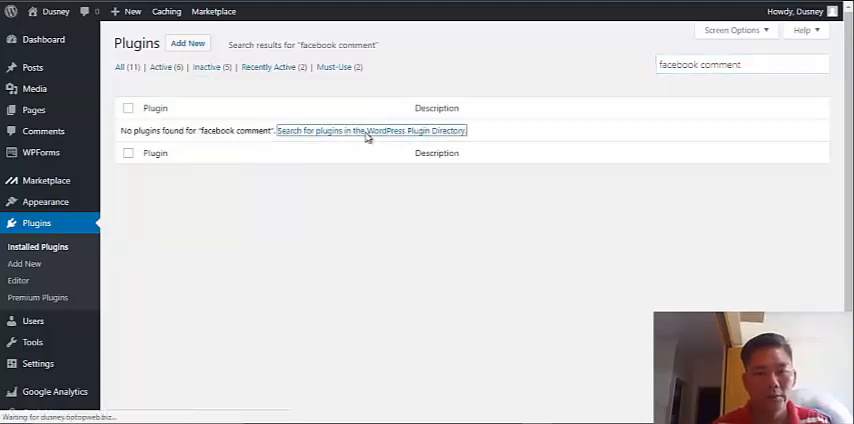
pyautogui.click(370, 130)
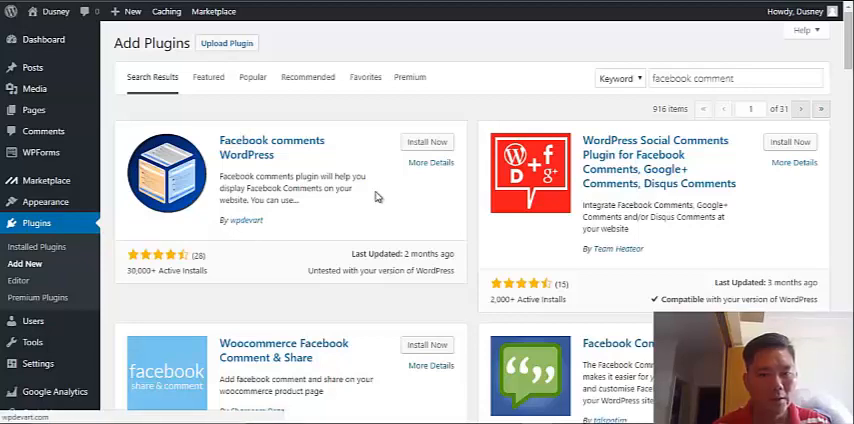
pyautogui.click(427, 141)
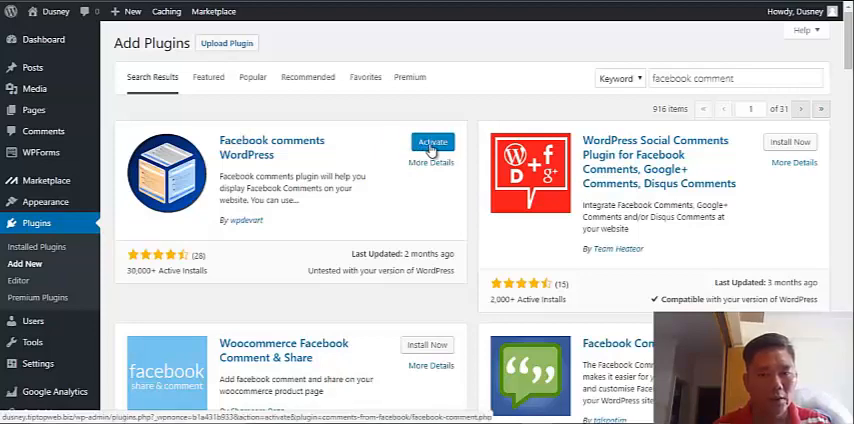
pyautogui.click(432, 141)
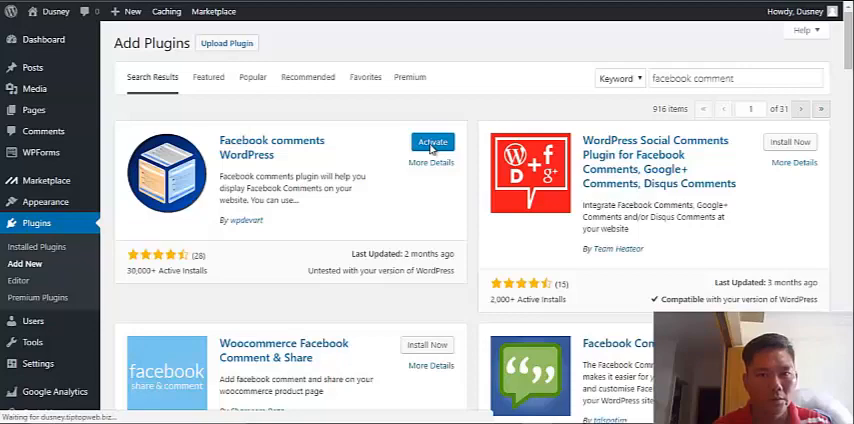
pyautogui.click(432, 141)
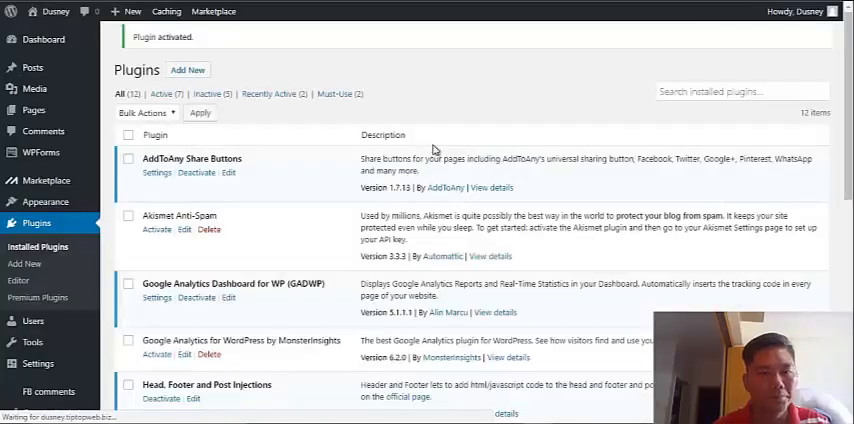
pyautogui.moveTo(291, 210)
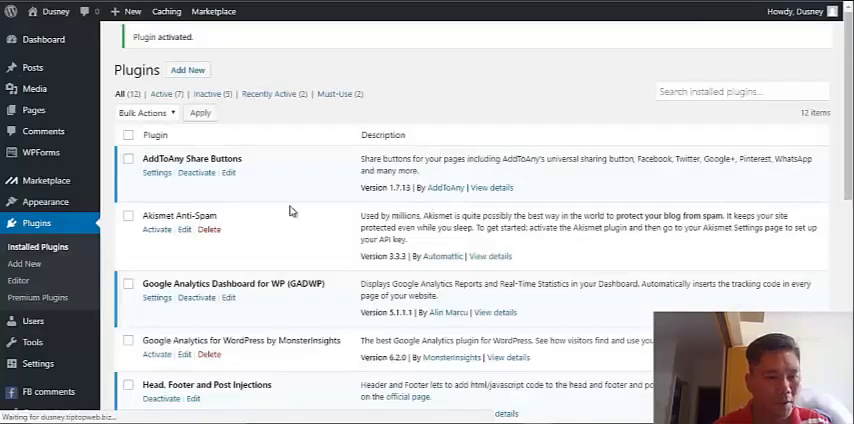
pyautogui.scroll(-3)
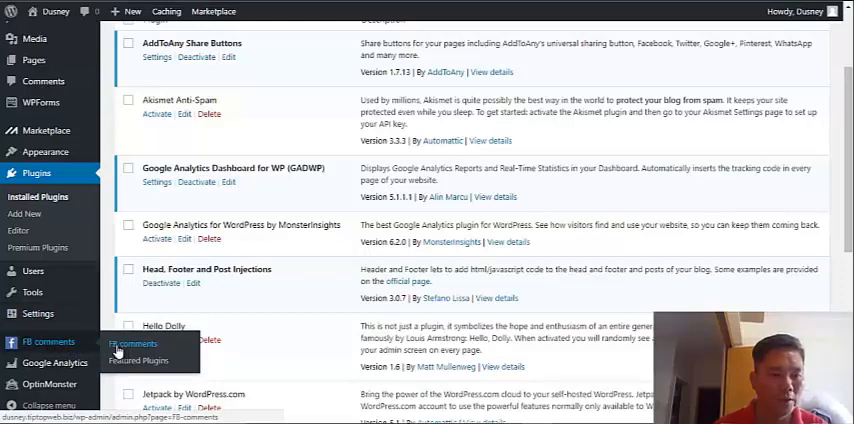
pyautogui.moveTo(133, 343)
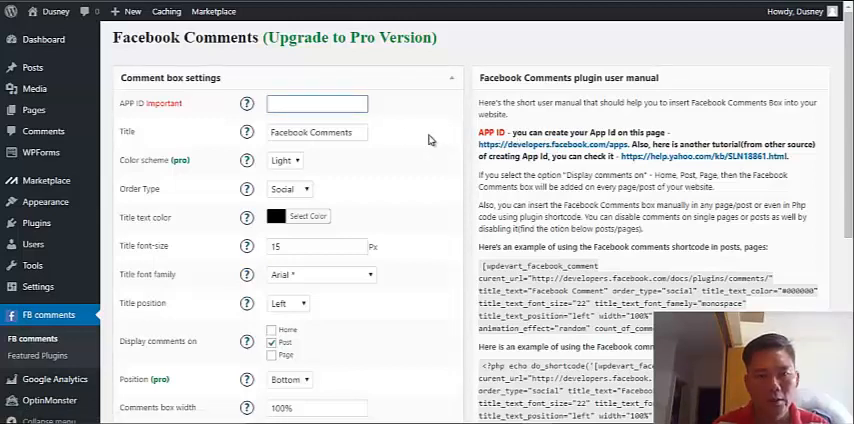
pyautogui.write('1773292992960725')
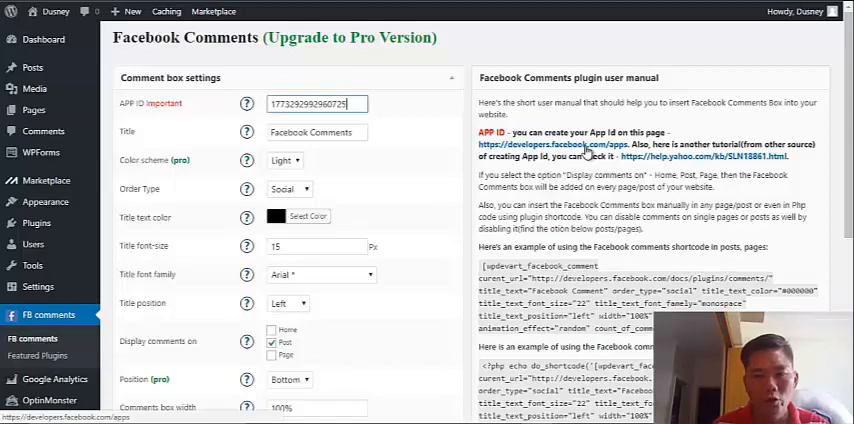
# - Register as a Facebook developer, accept the policies, and open the Create App ID form
pyautogui.click(549, 144)
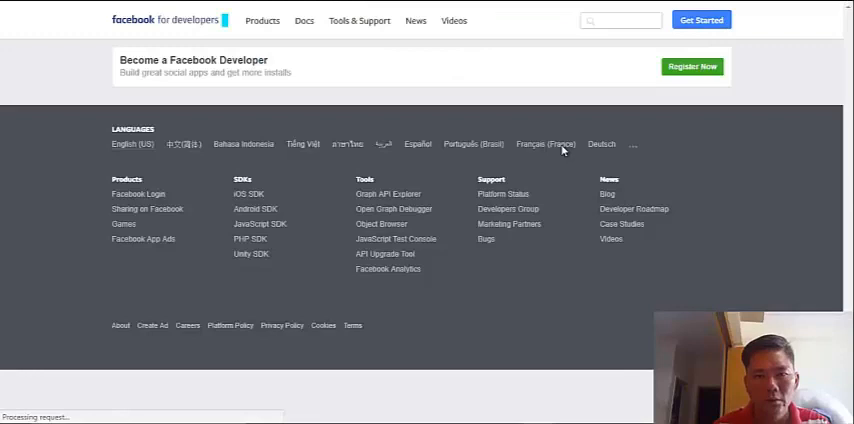
pyautogui.click(692, 67)
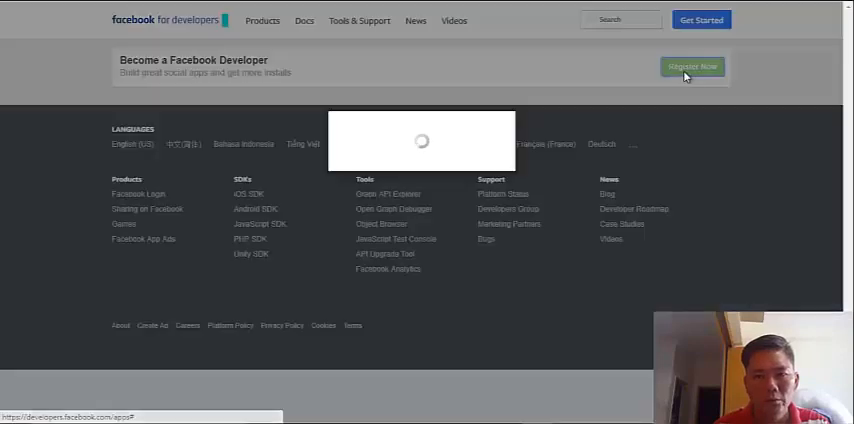
pyautogui.click(692, 66)
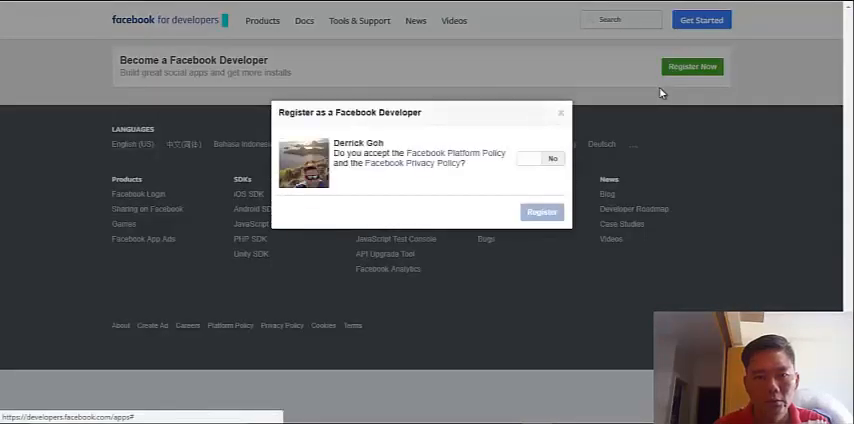
pyautogui.click(540, 158)
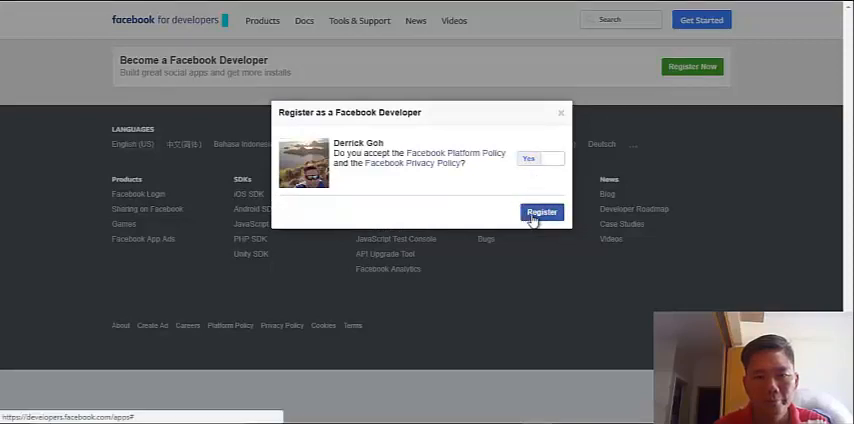
pyautogui.click(542, 211)
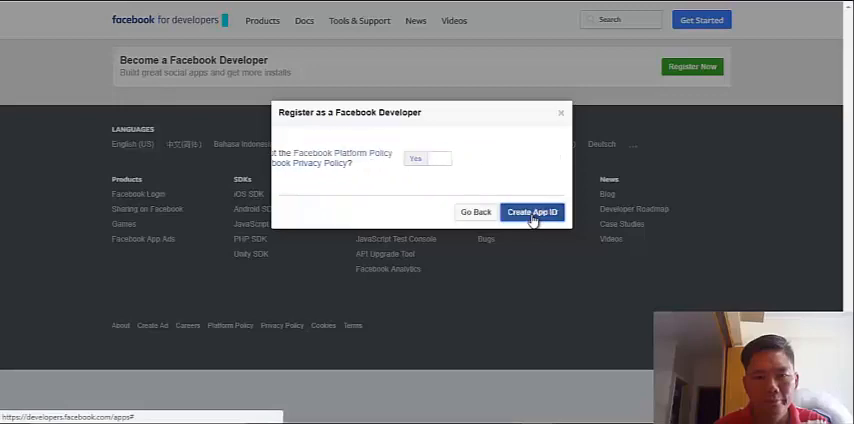
pyautogui.click(533, 212)
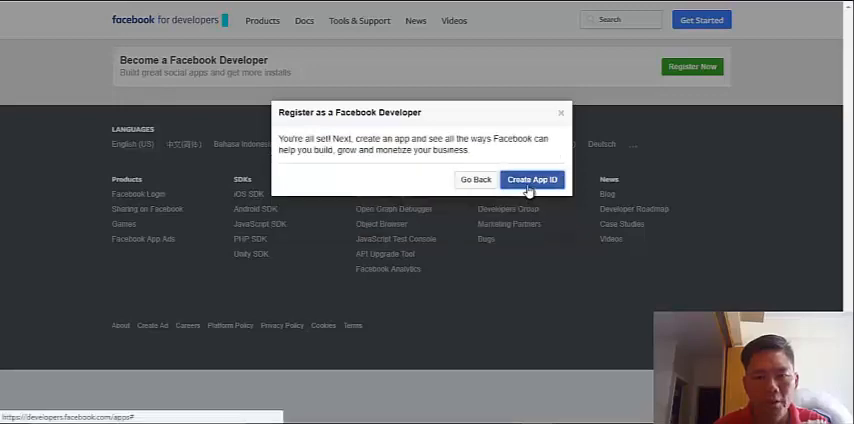
pyautogui.click(532, 180)
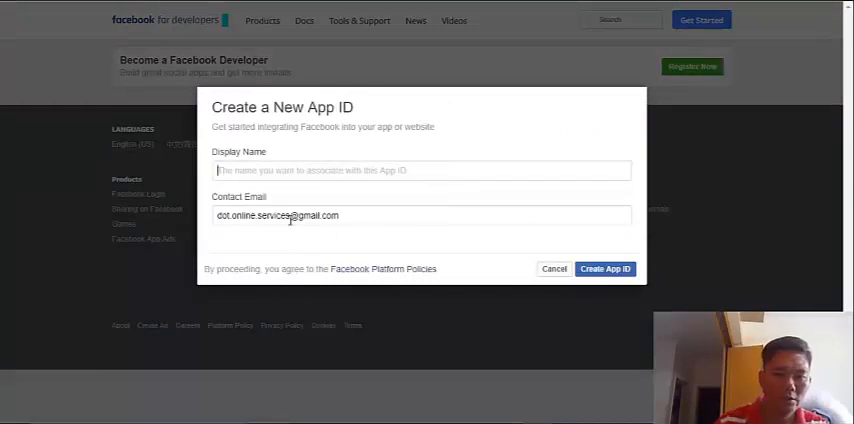
# - Set the new app's display name to 'WP comment' and submit the form
pyautogui.doubleClick(253, 215)
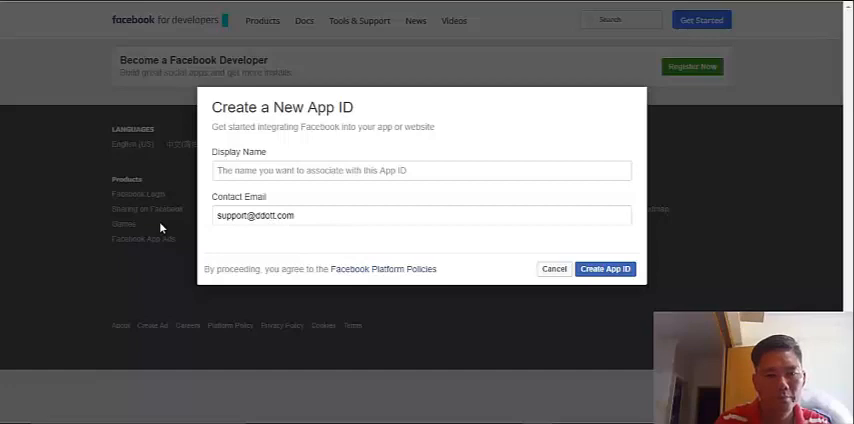
pyautogui.click(419, 170)
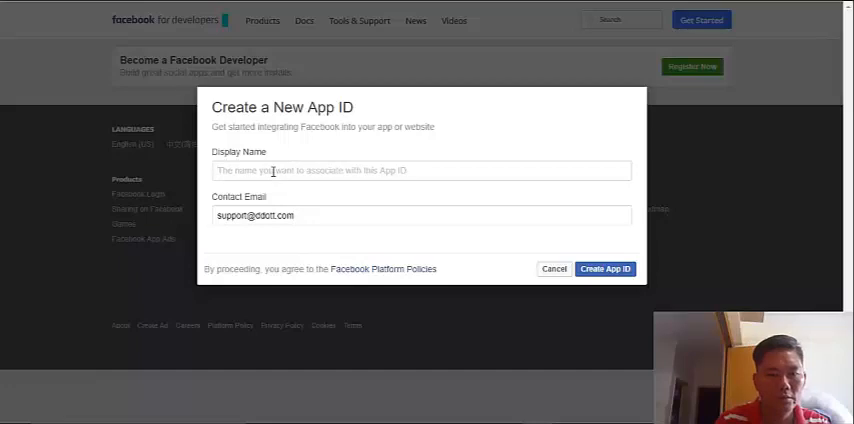
pyautogui.write('comment')
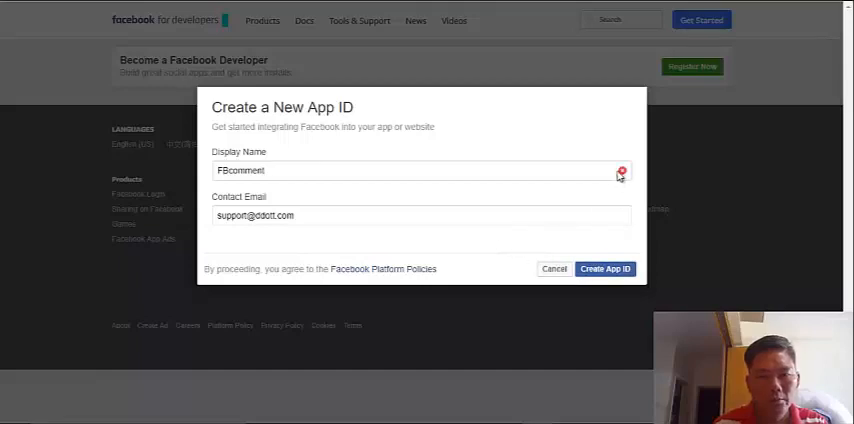
pyautogui.moveTo(620, 175)
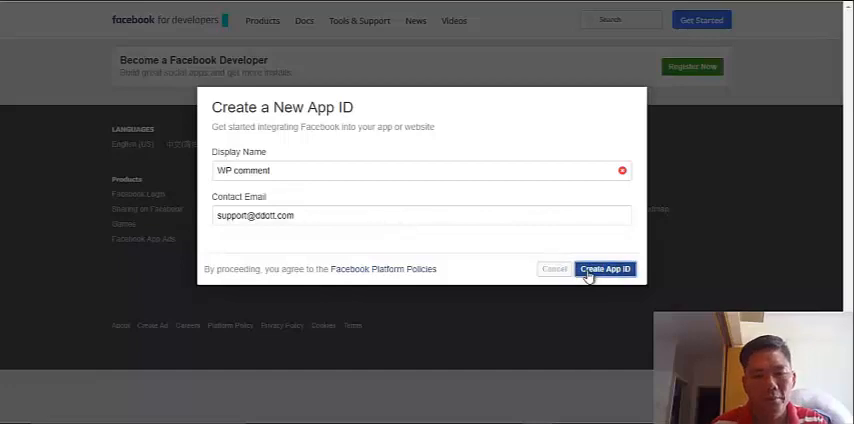
pyautogui.click(606, 268)
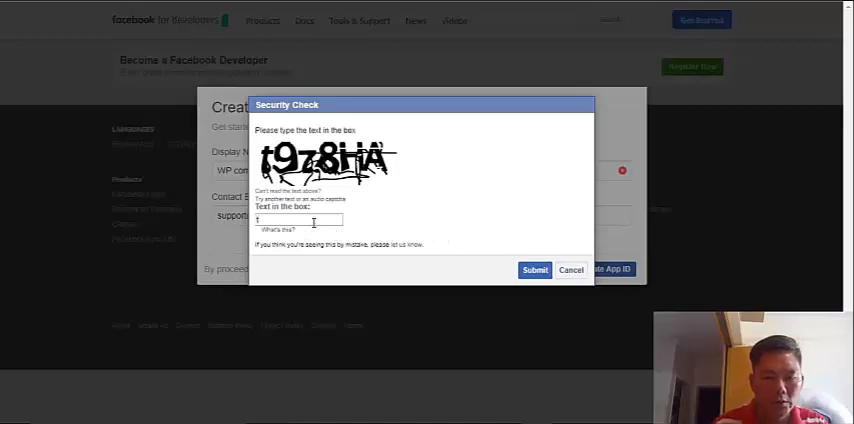
# - Enter the captcha text and submit the security check
pyautogui.write('9')
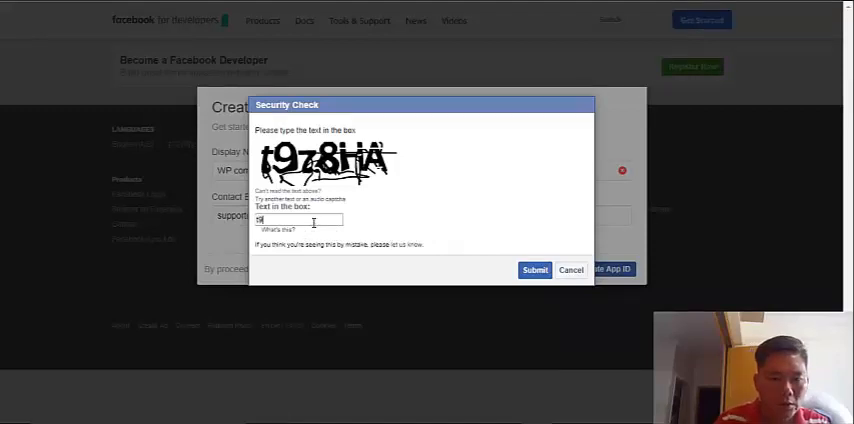
pyautogui.write('97')
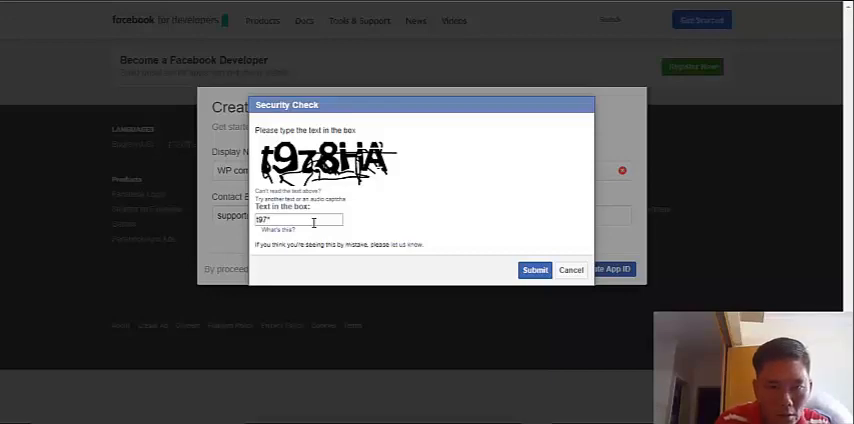
pyautogui.write('HA')
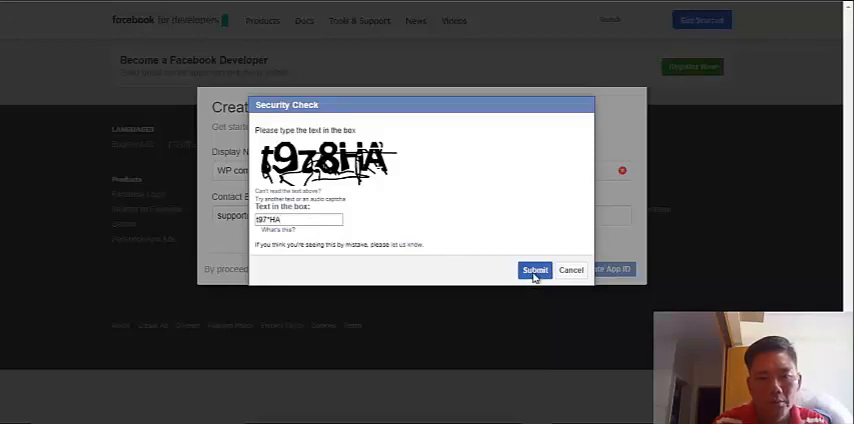
pyautogui.click(535, 270)
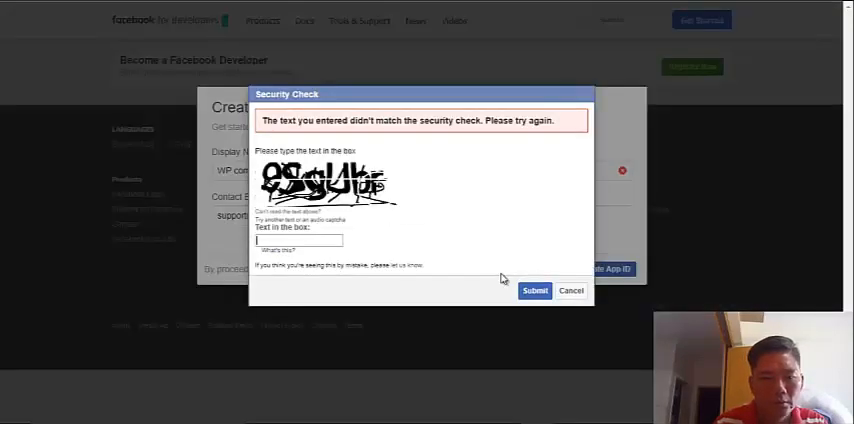
# - Retry the captcha after the mismatch error, then copy the new app's App ID
pyautogui.write('9')
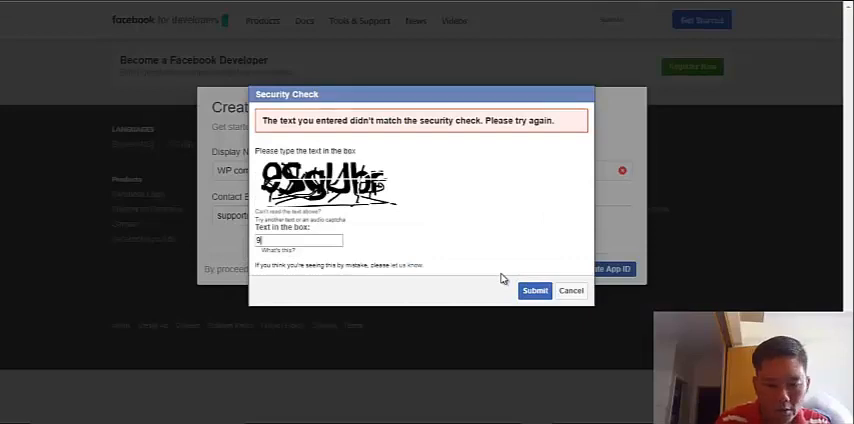
pyautogui.write('9')
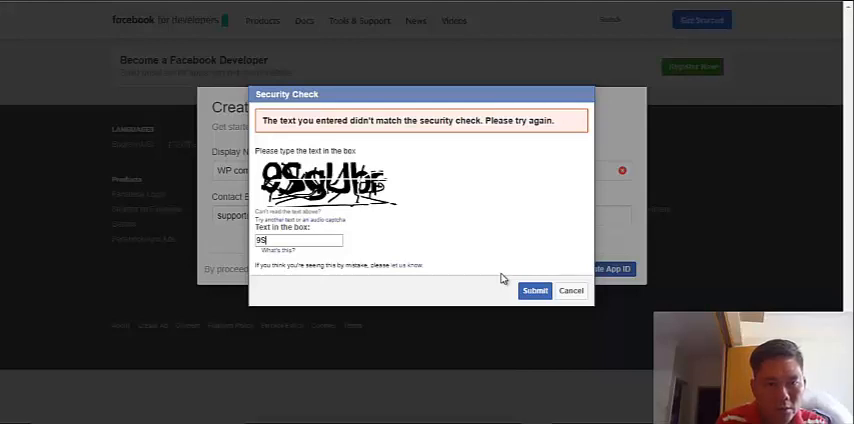
pyautogui.write('SUBr')
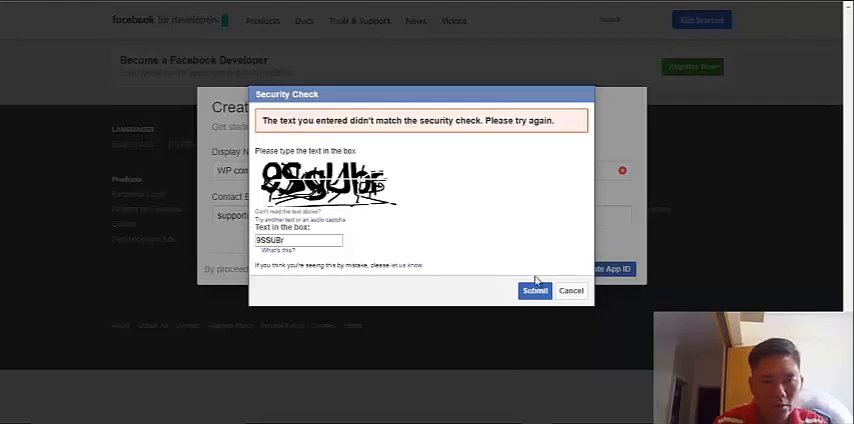
pyautogui.click(534, 291)
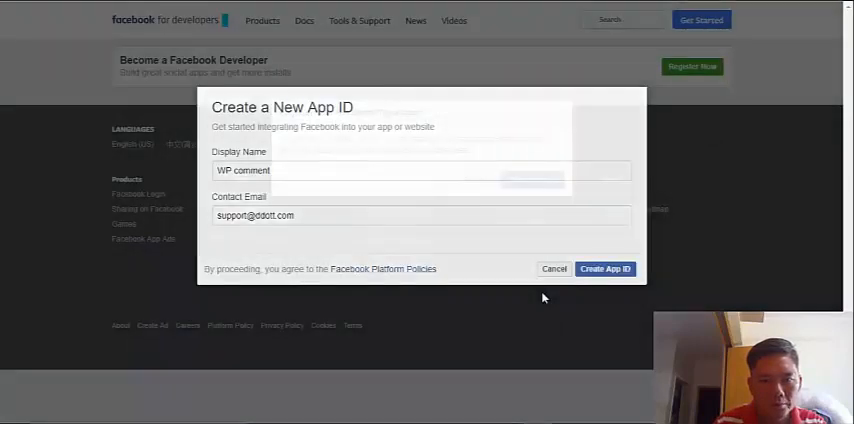
pyautogui.click(605, 268)
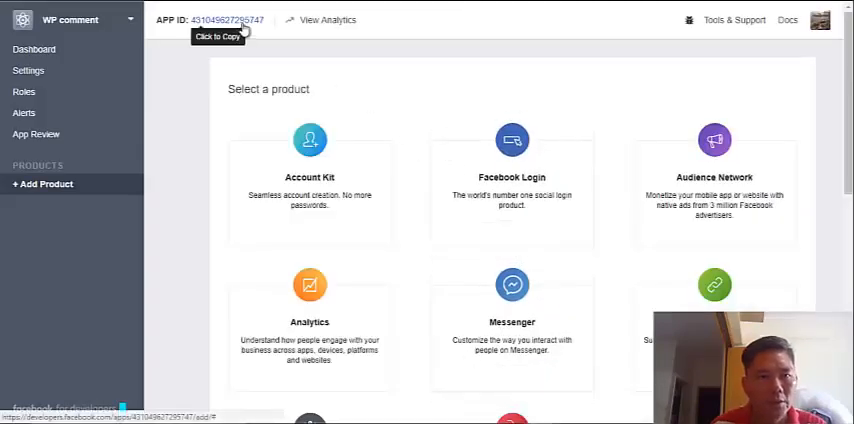
pyautogui.click(228, 19)
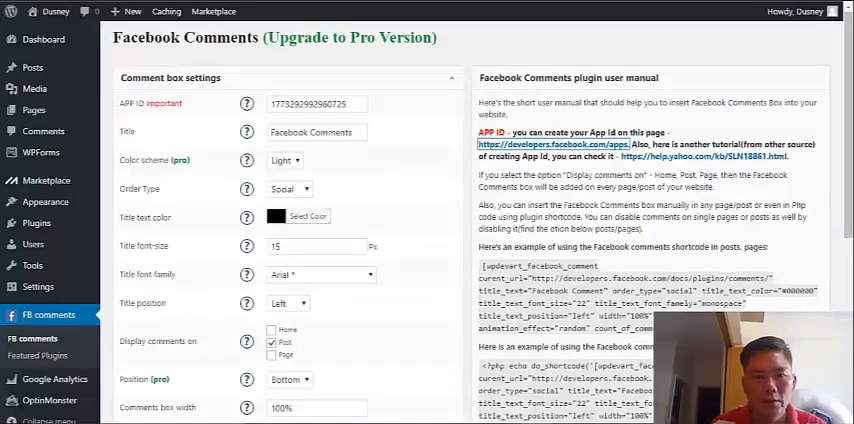
# - Select the App ID field and save the comment box settings with Save Section
pyautogui.click(317, 104)
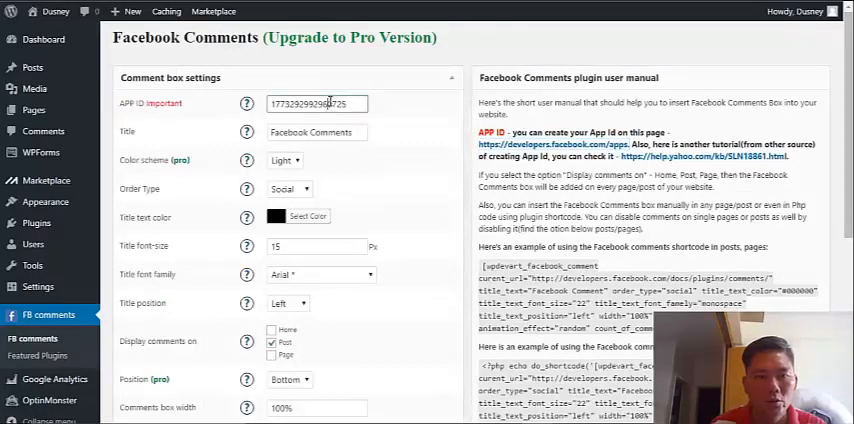
pyautogui.tripleClick(316, 104)
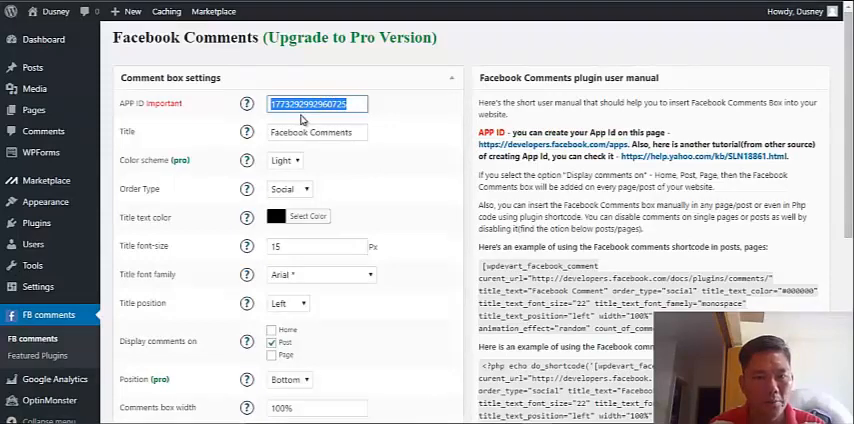
pyautogui.moveTo(425, 118)
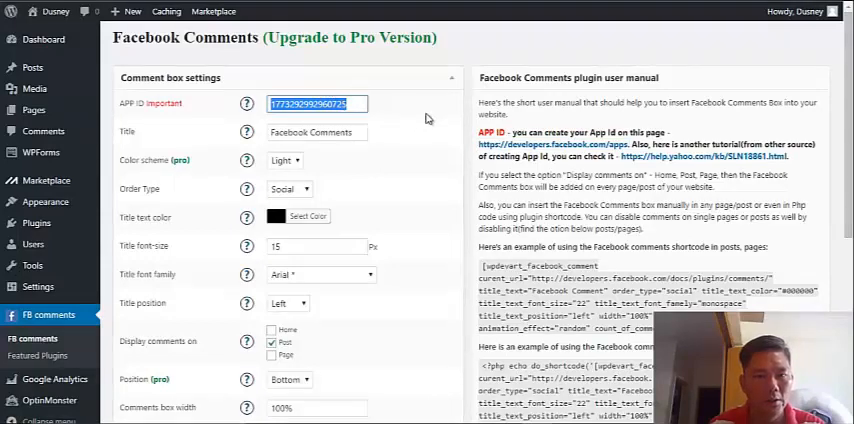
pyautogui.moveTo(418, 147)
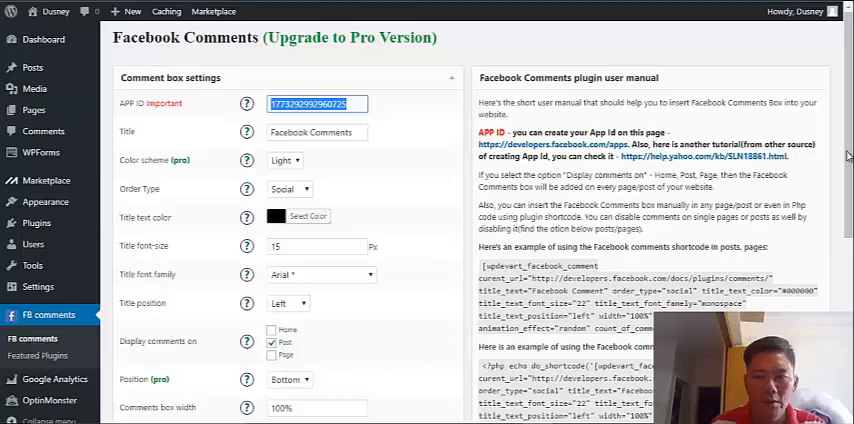
pyautogui.scroll(-3)
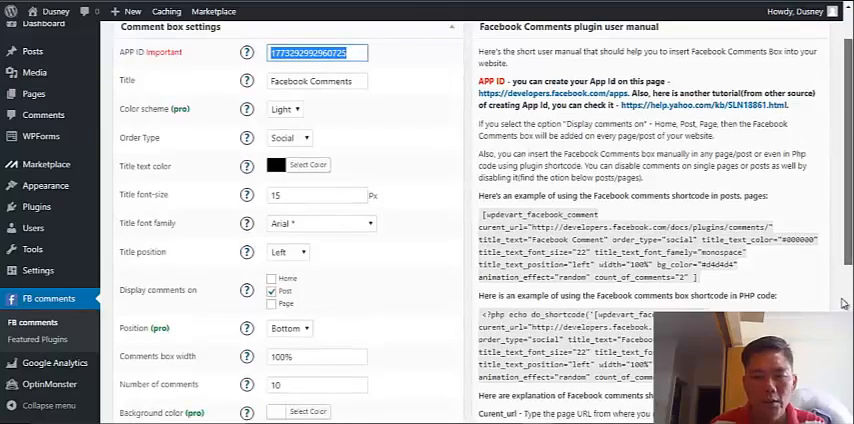
pyautogui.scroll(-3)
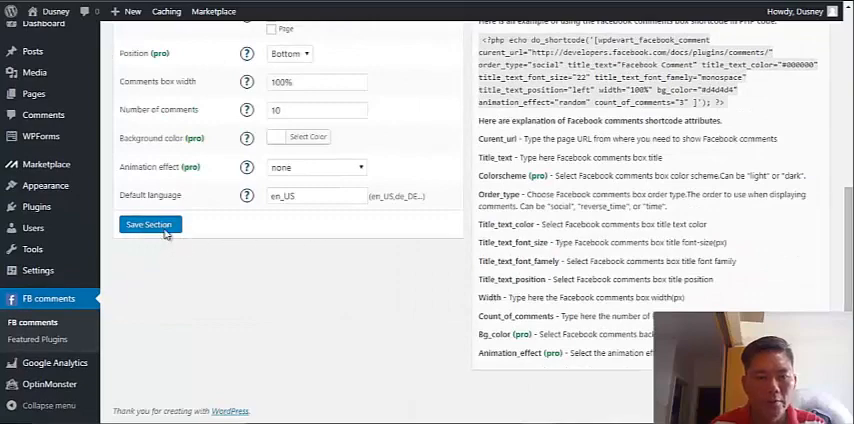
pyautogui.click(149, 224)
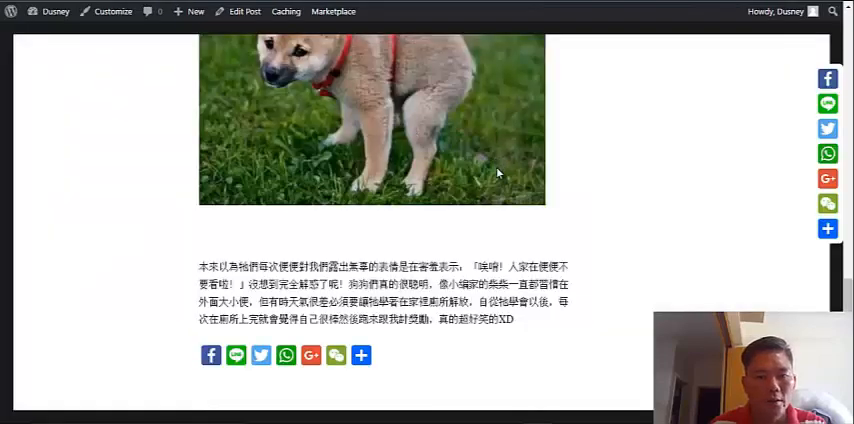
pyautogui.scroll(-3)
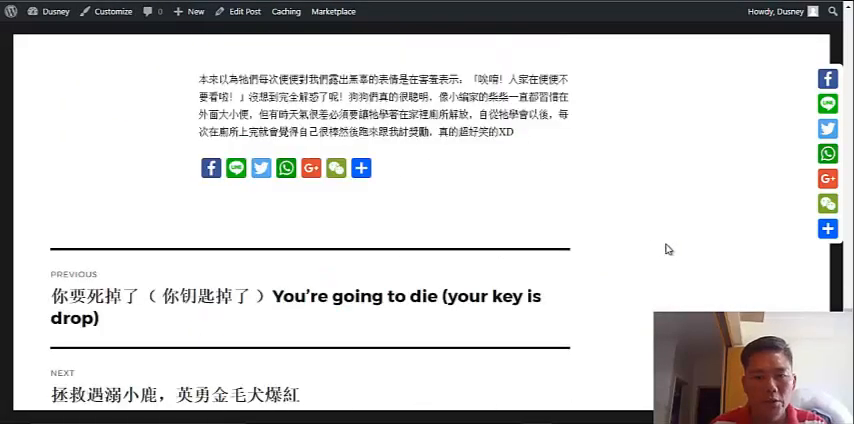
pyautogui.scroll(-3)
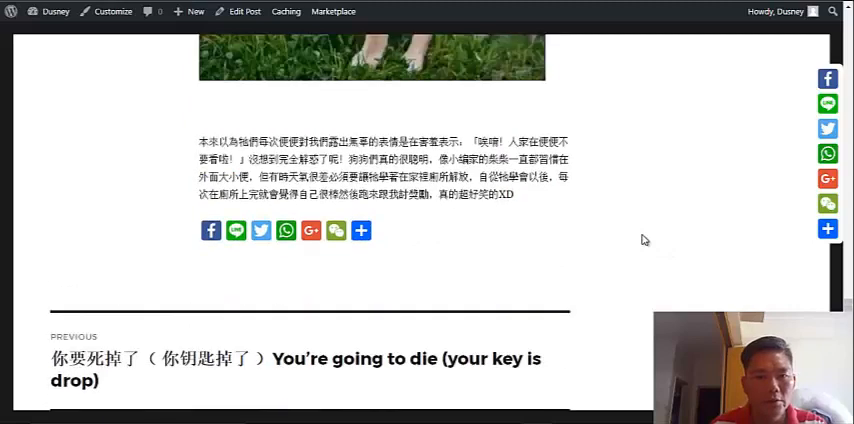
pyautogui.moveTo(123, 57)
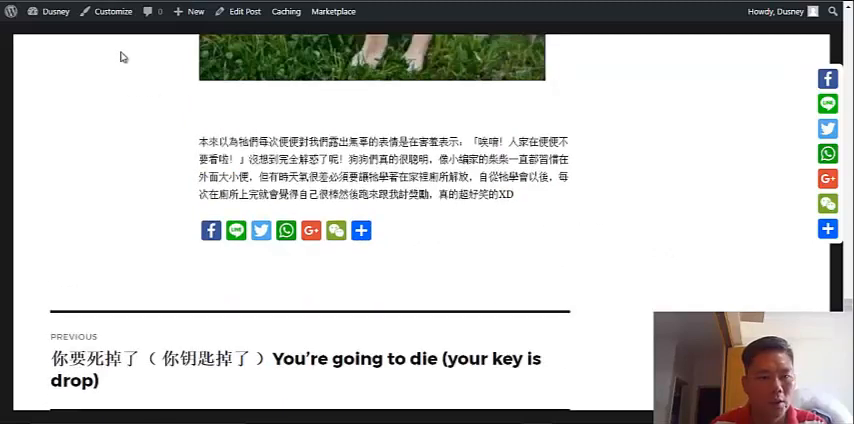